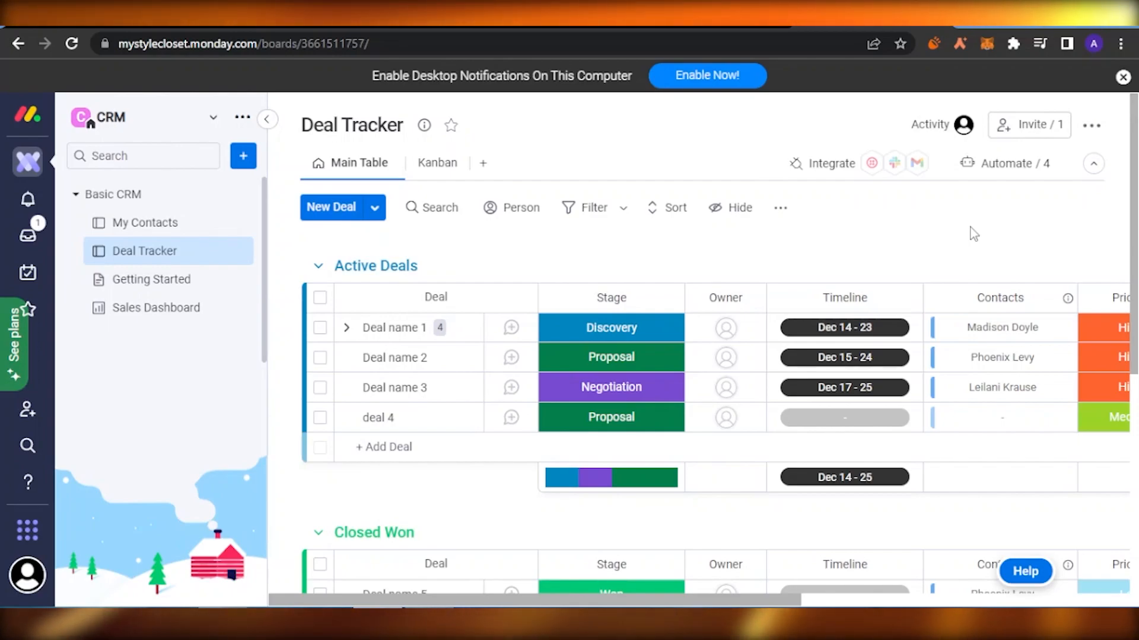
mouse_move(564, 433)
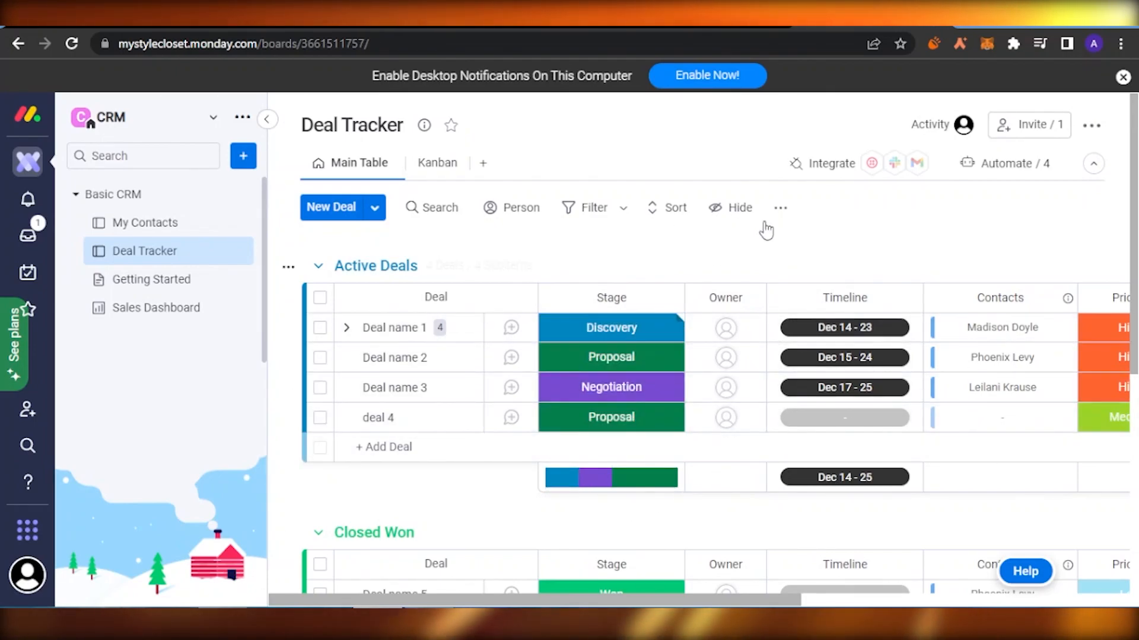
mouse_move(849, 189)
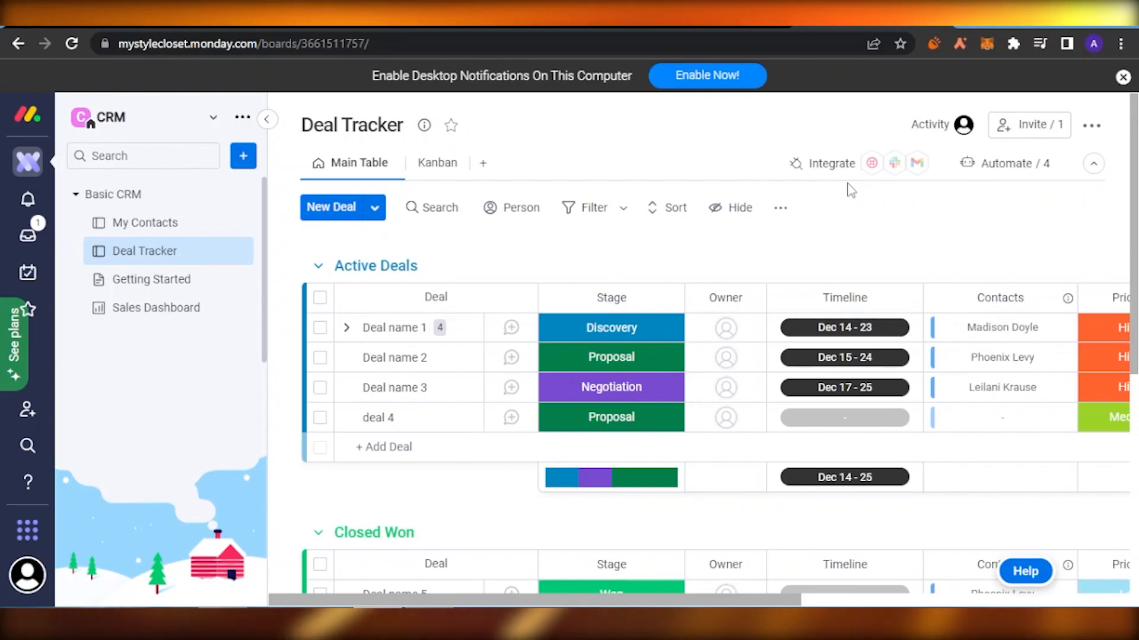
mouse_move(855, 209)
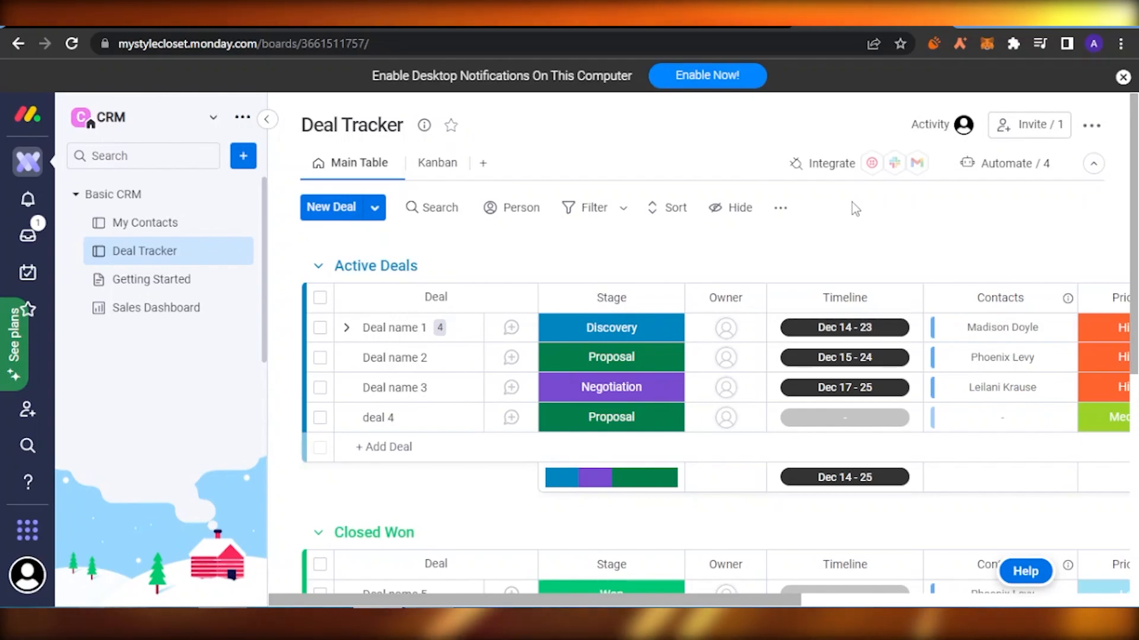
mouse_move(777, 375)
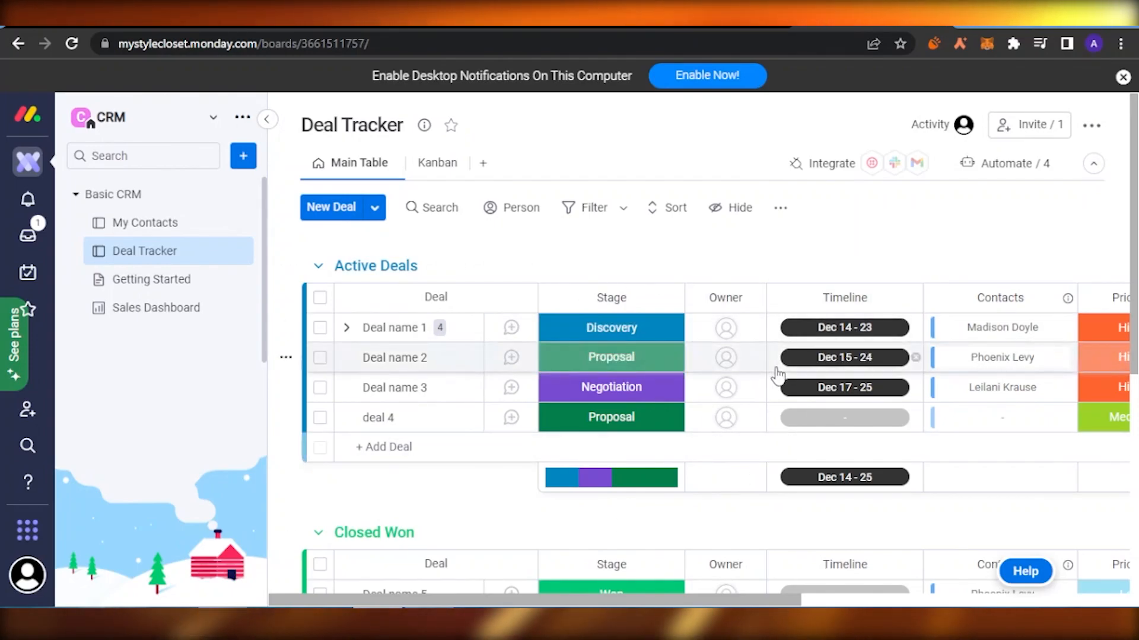
mouse_move(599, 156)
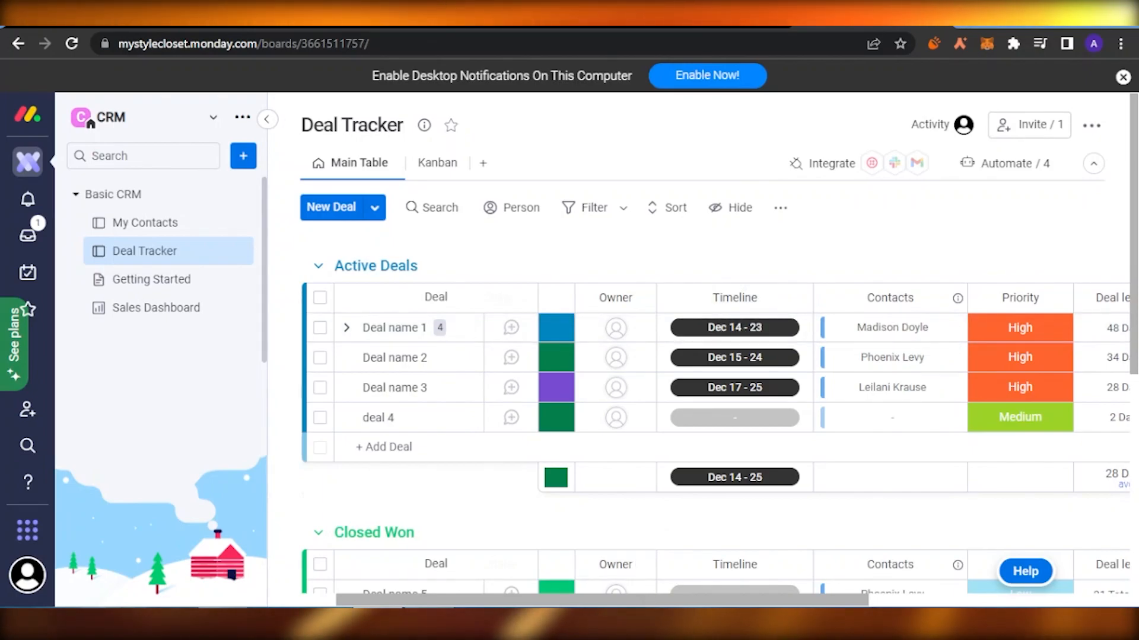
Step: Start a Google Calendar sync from the Timeline column's settings on the Deal Tracker board
scroll(right, 3)
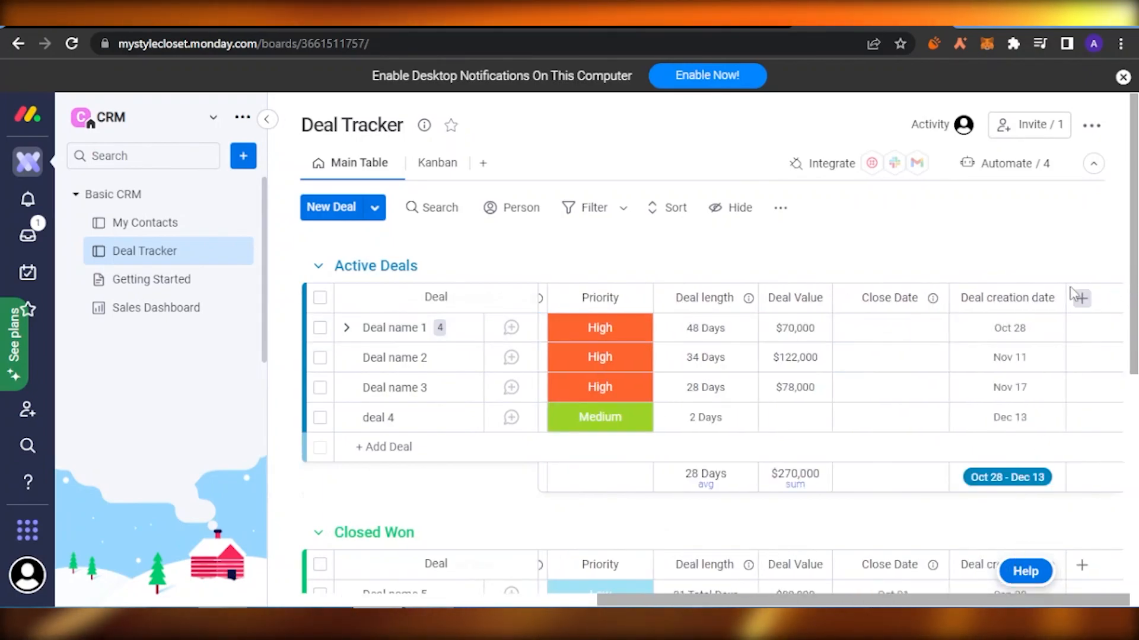
click(1079, 298)
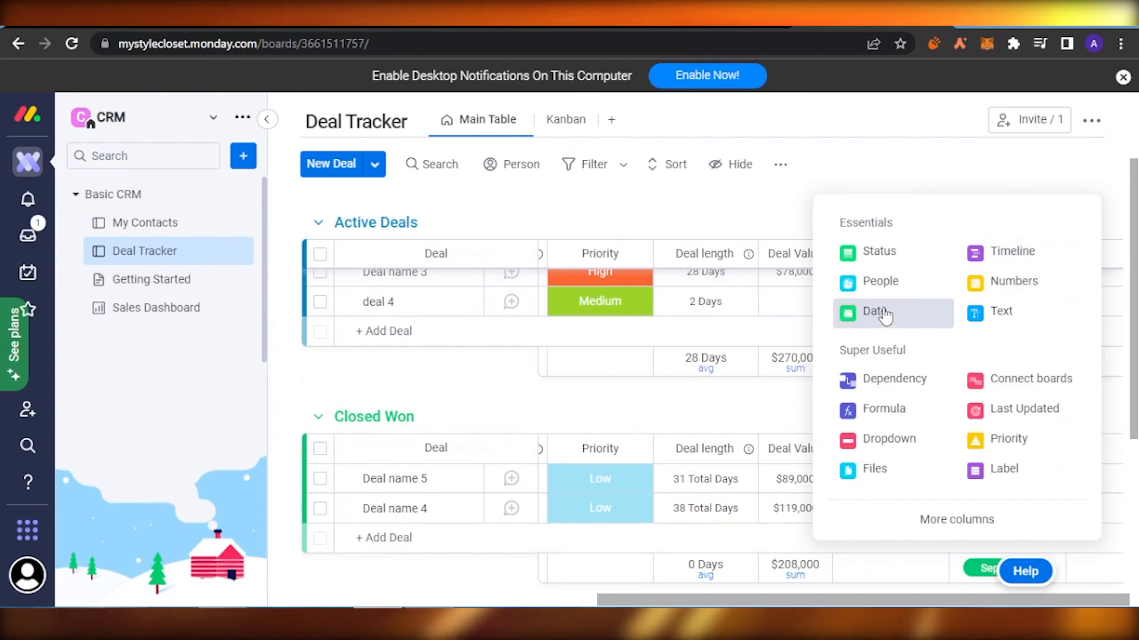
click(879, 312)
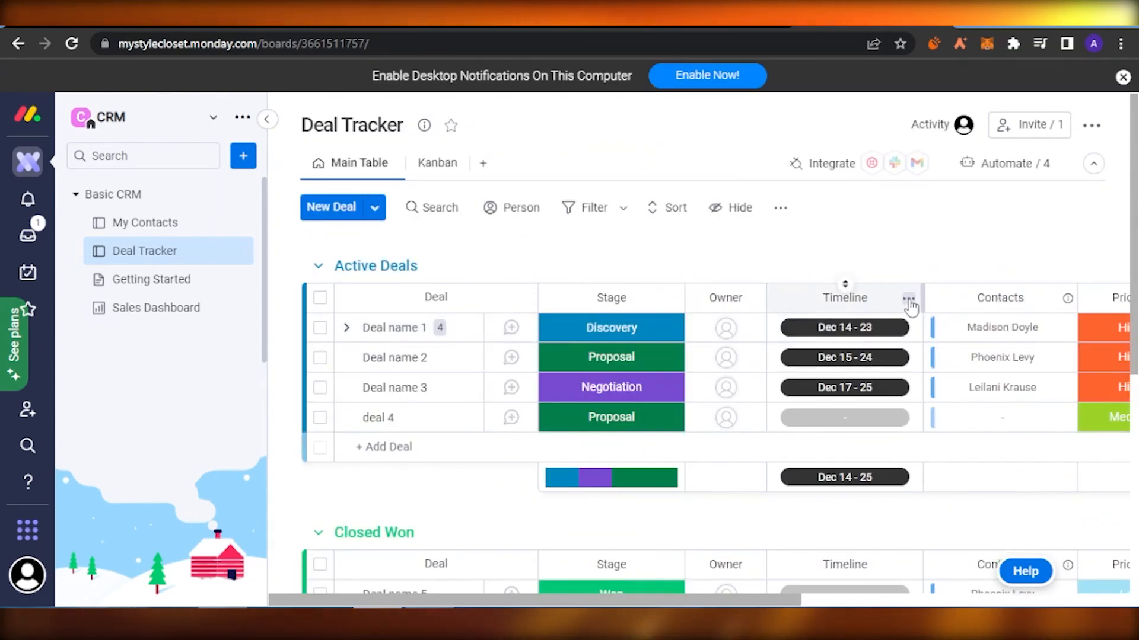
click(909, 298)
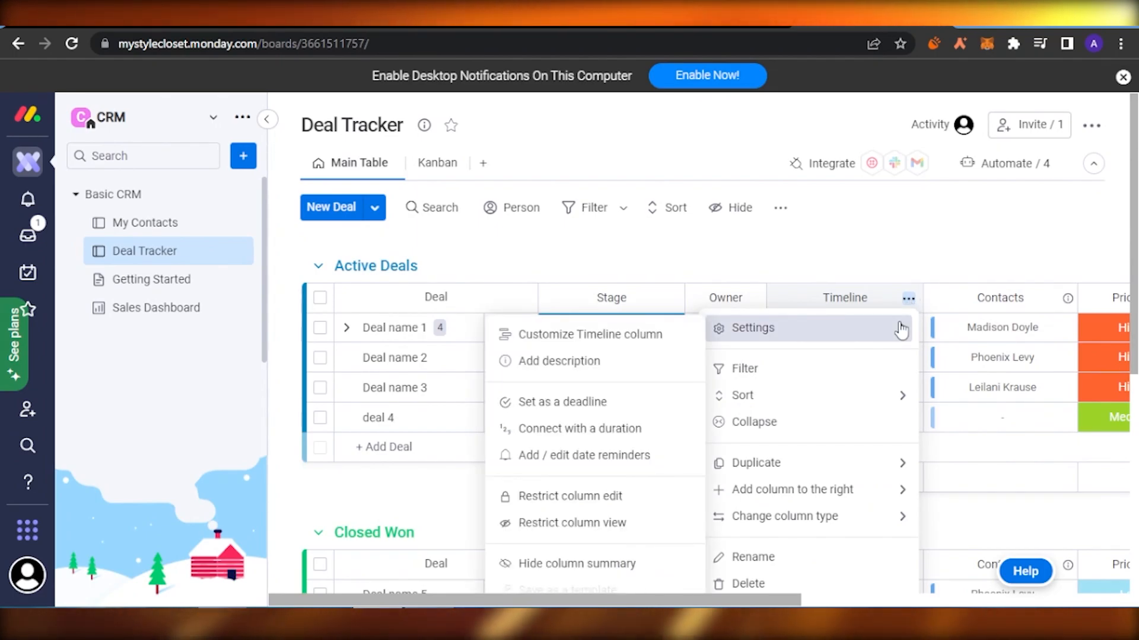
mouse_move(591, 335)
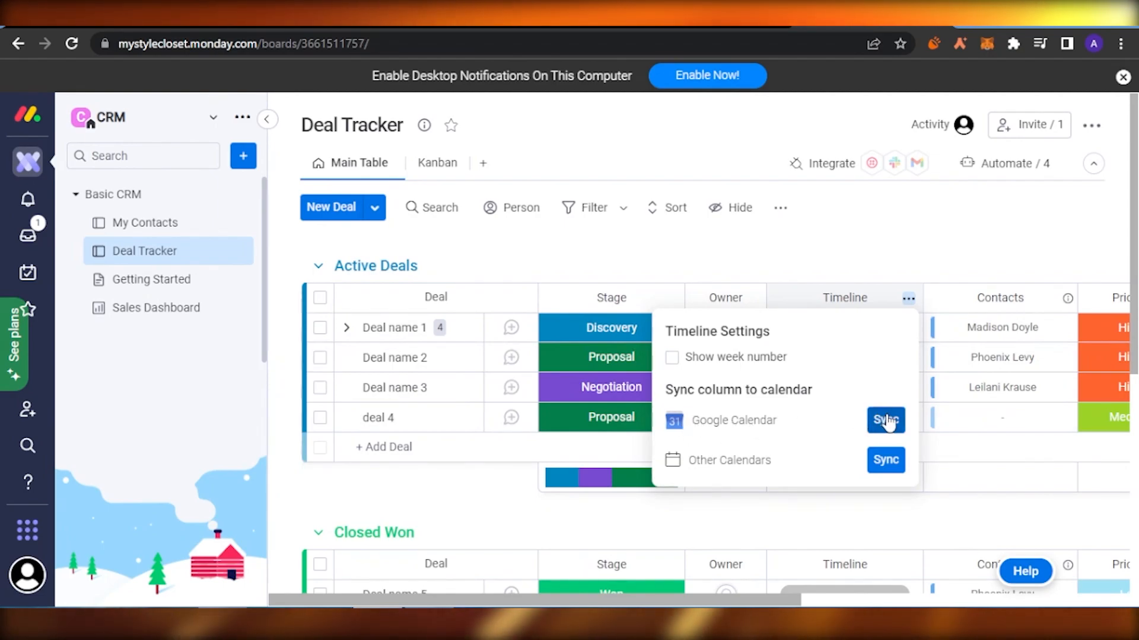
click(885, 420)
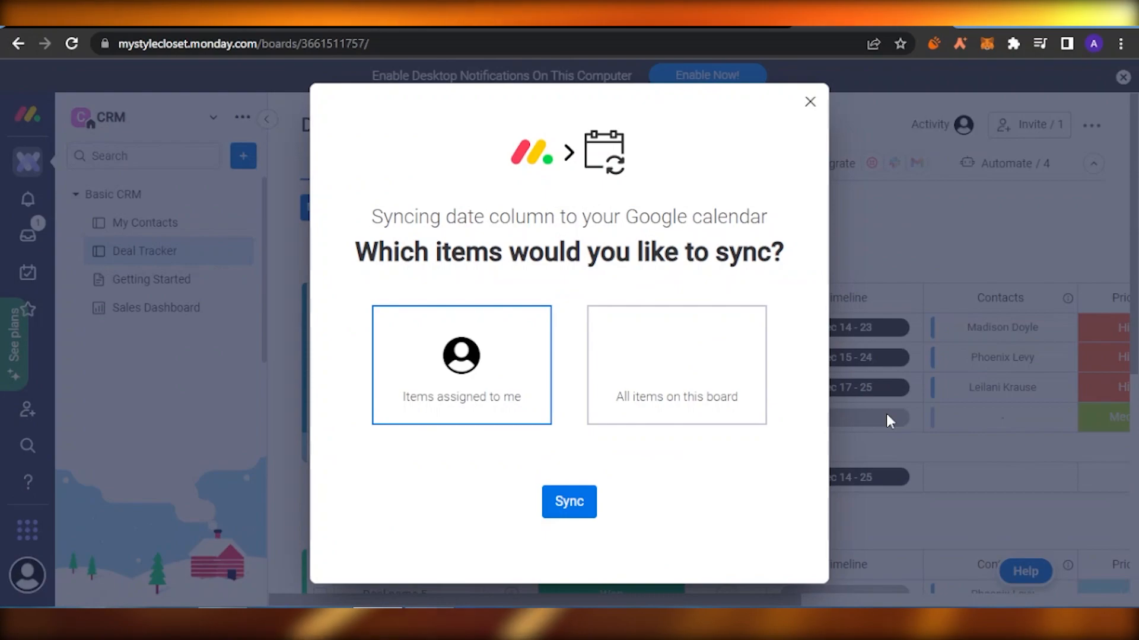
mouse_move(678, 367)
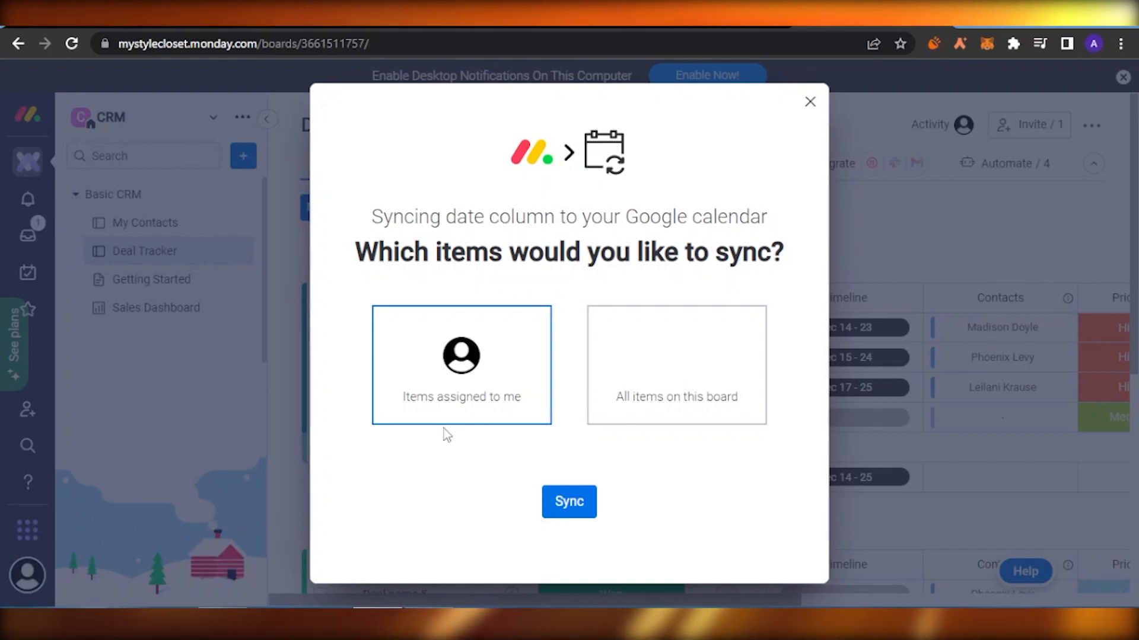
mouse_move(481, 346)
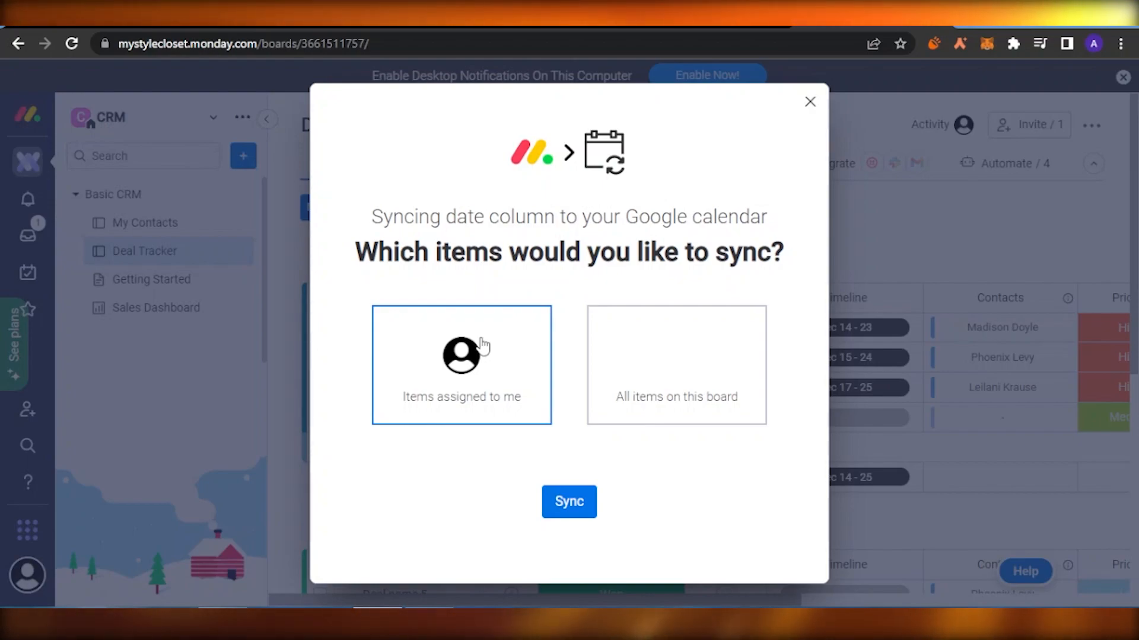
mouse_move(678, 353)
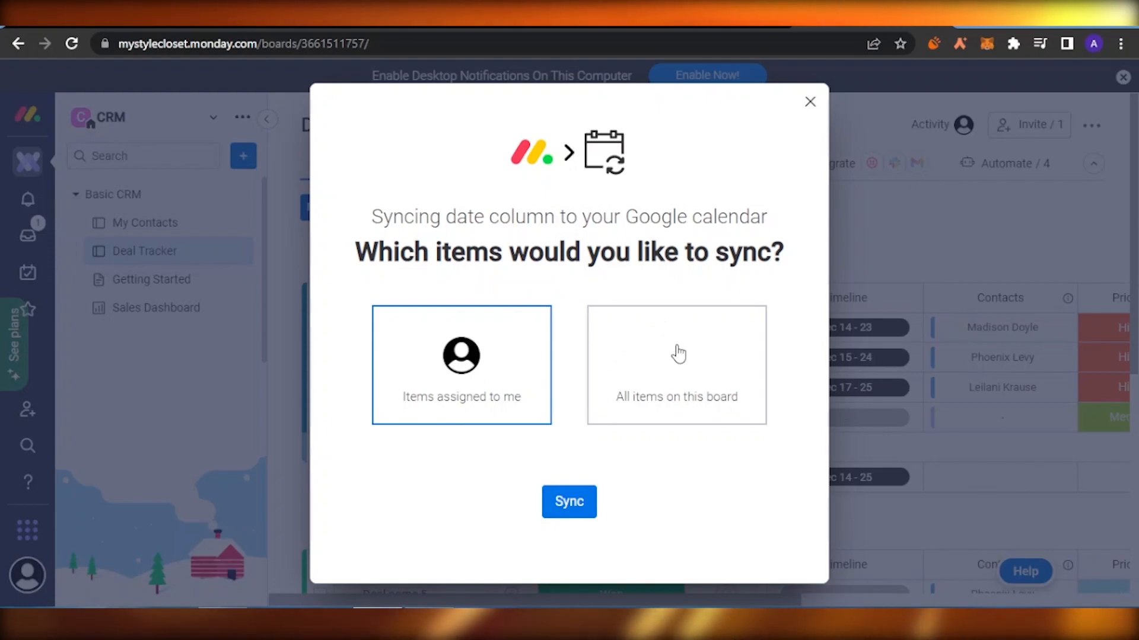
Step: Choose 'All items on this board' and confirm the sync, reaching the Google account sign-in
click(675, 364)
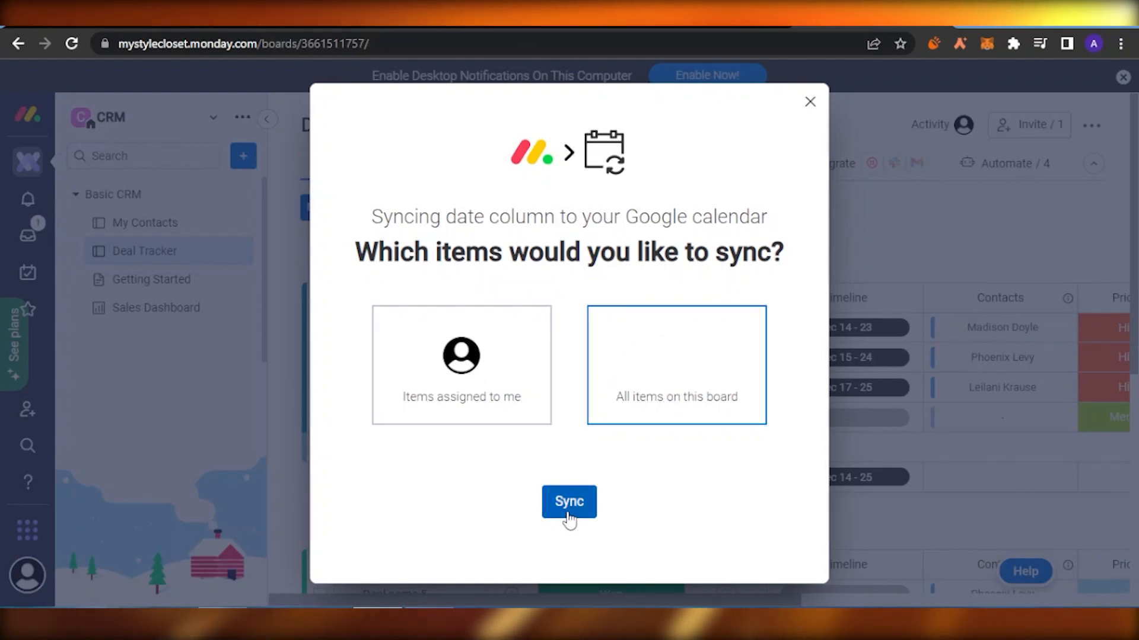
click(568, 502)
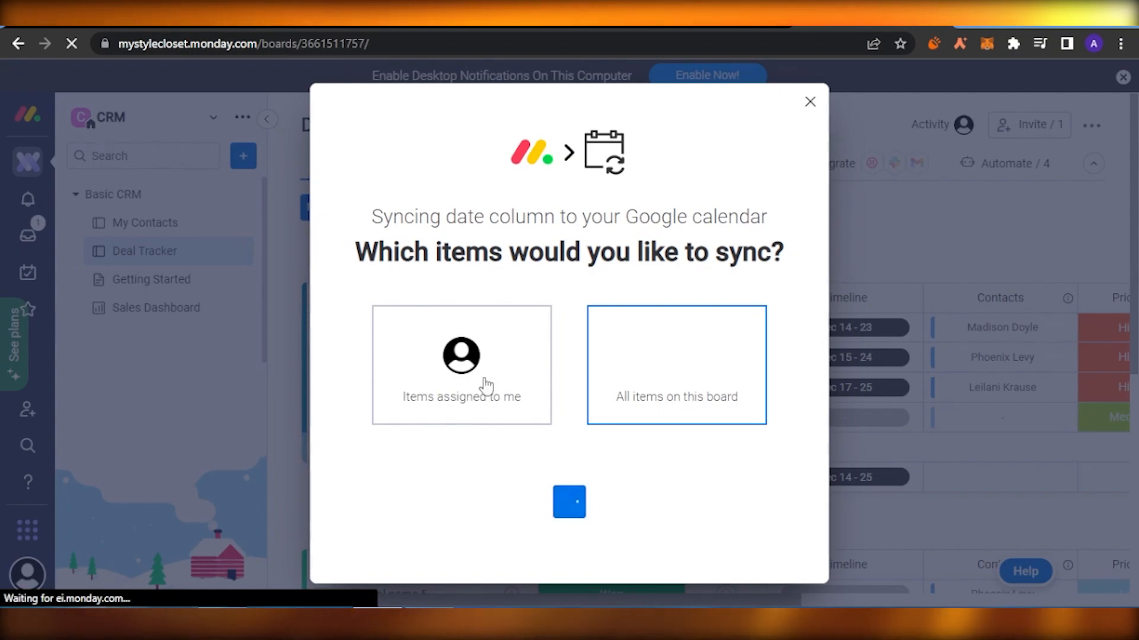
click(569, 502)
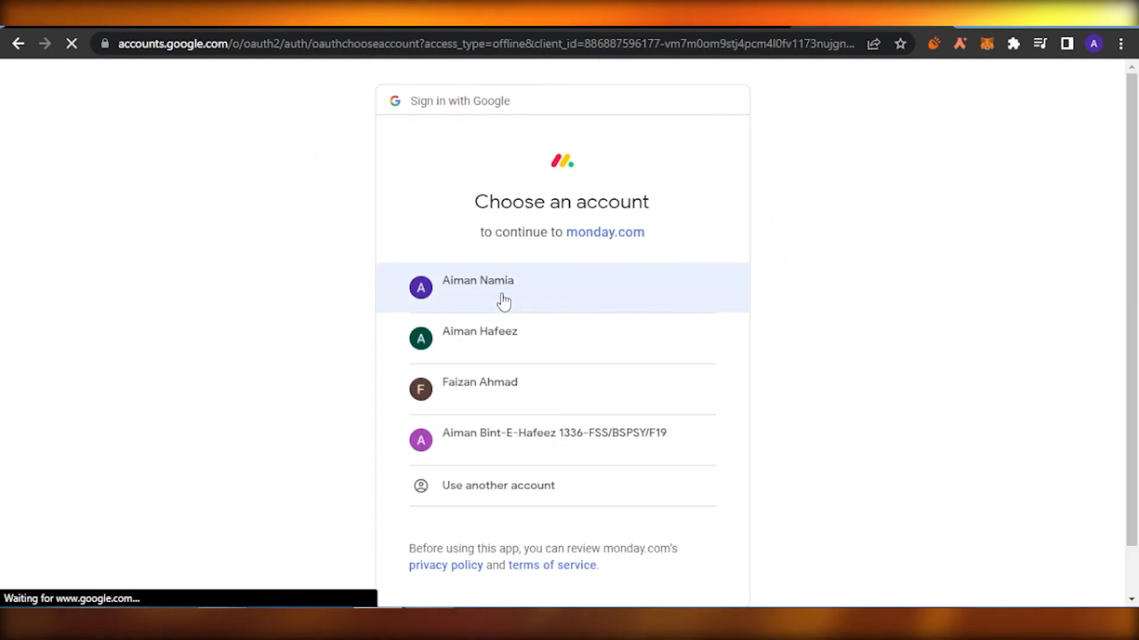
Step: Pick the first listed Google account to continue to monday.com's consent step
click(505, 287)
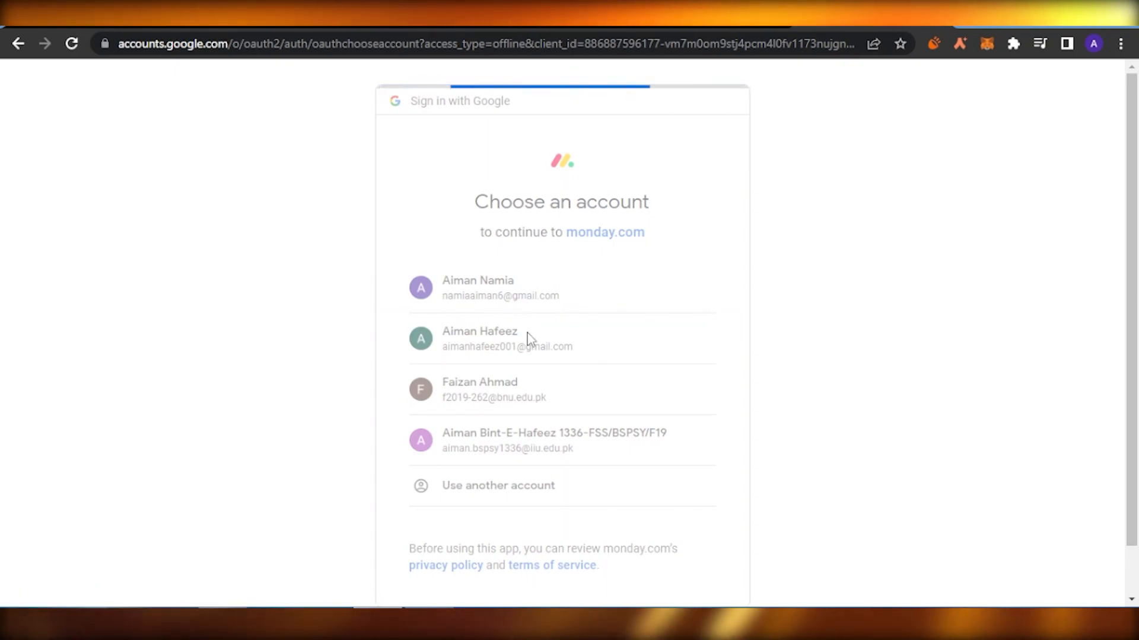
mouse_move(597, 282)
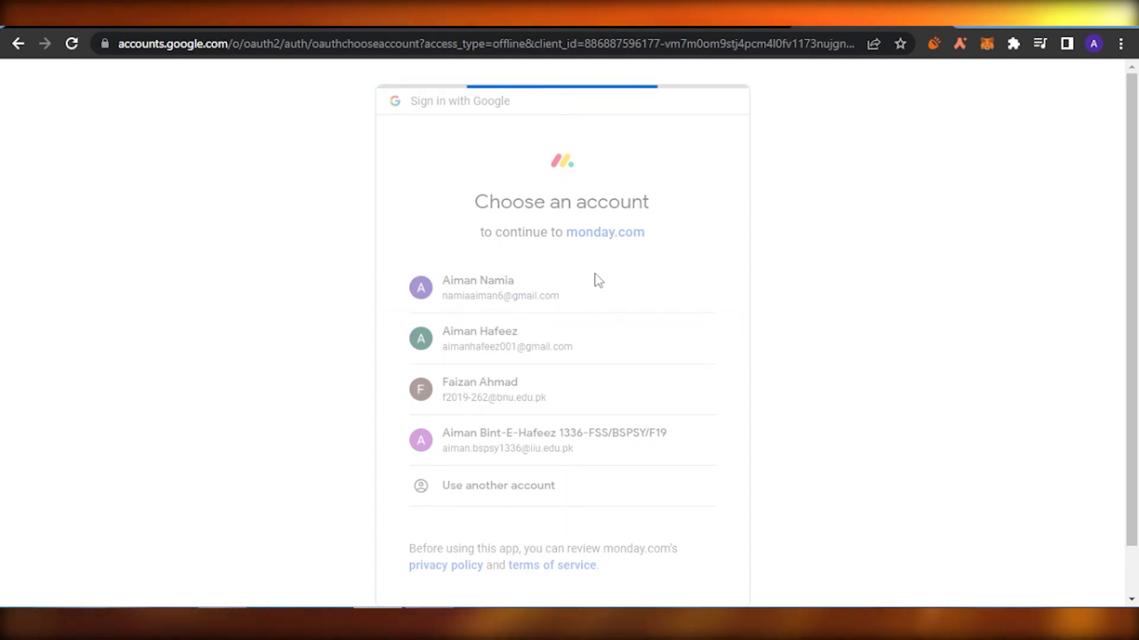
click(509, 287)
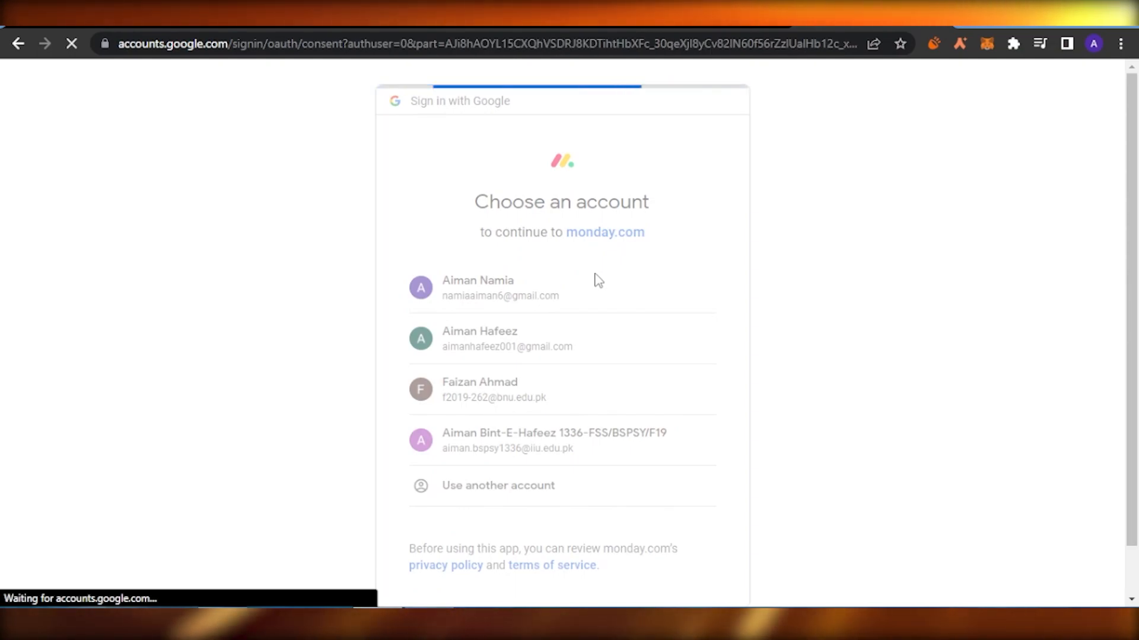